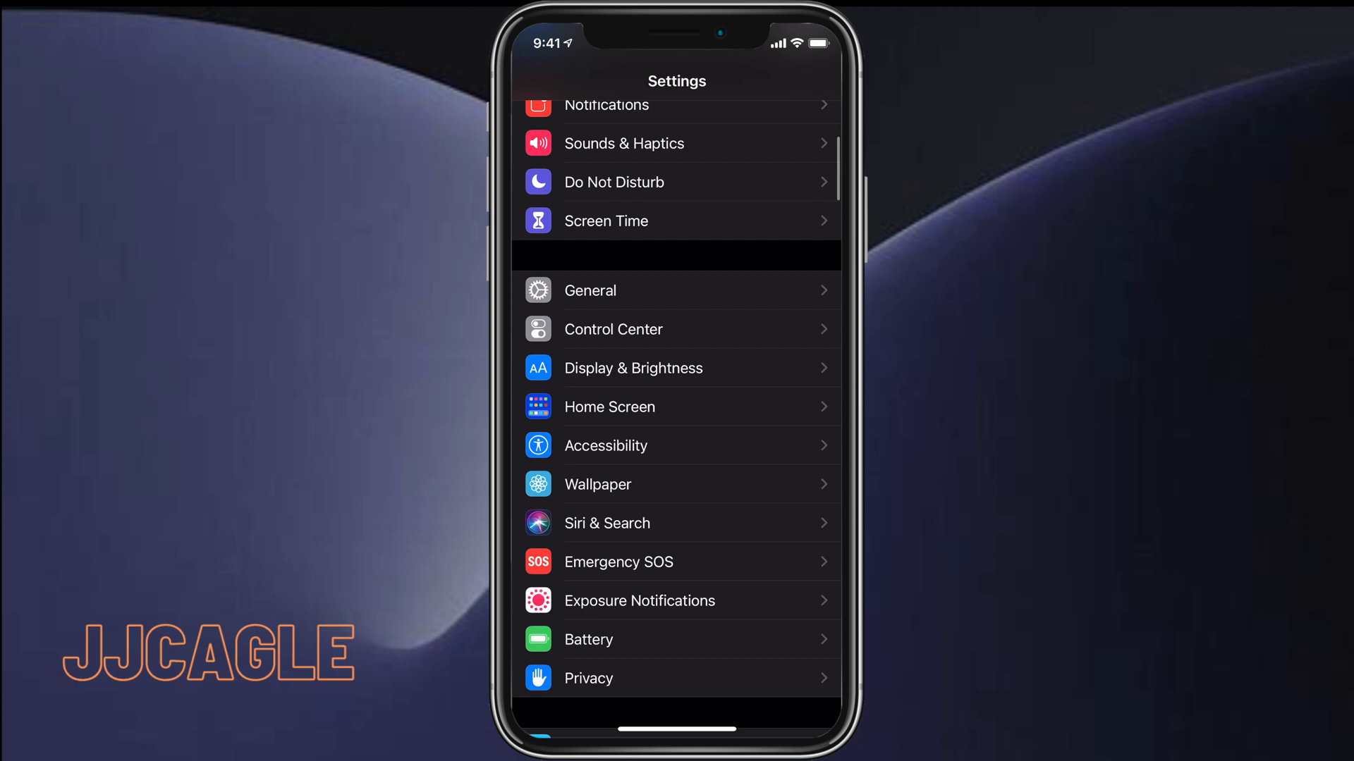
Turn the Voice Control toggle on under Accessibility > Voice Control
left_click(606, 445)
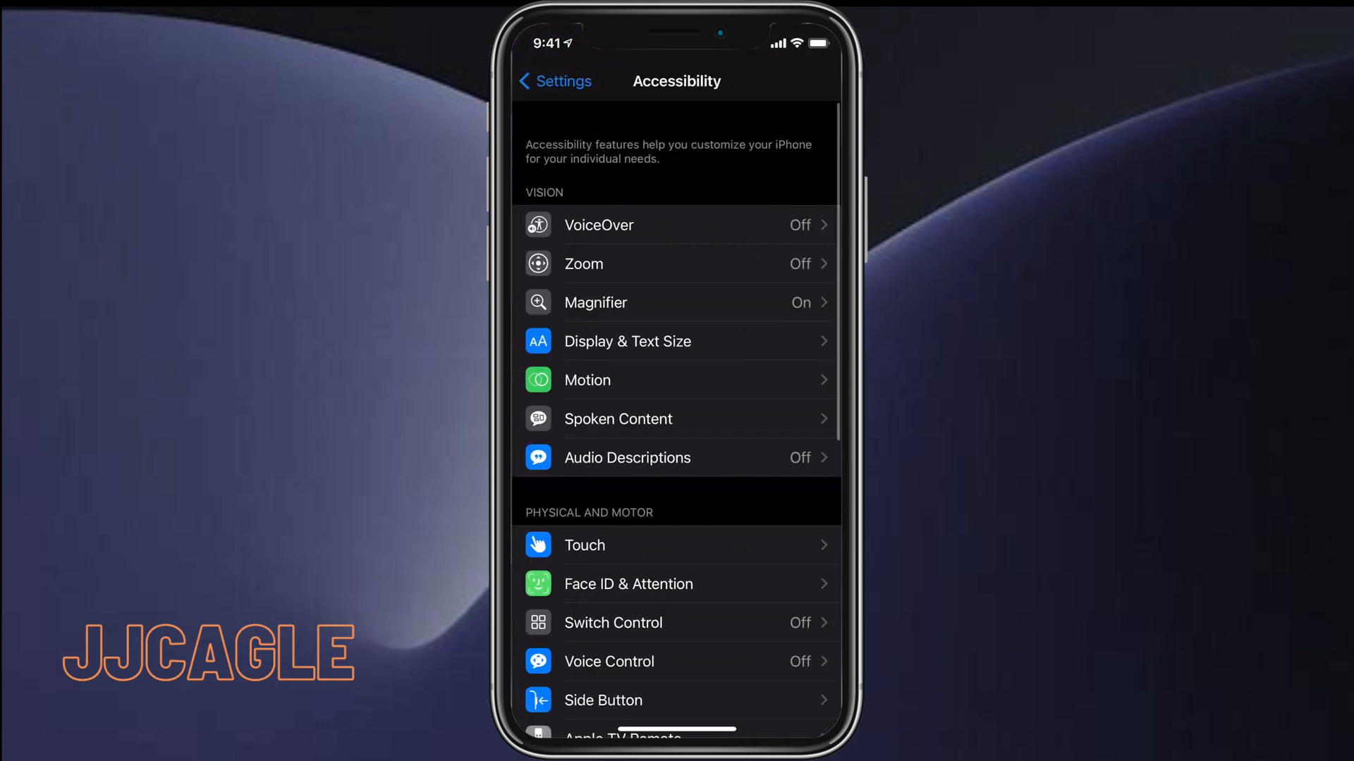
left_click(609, 661)
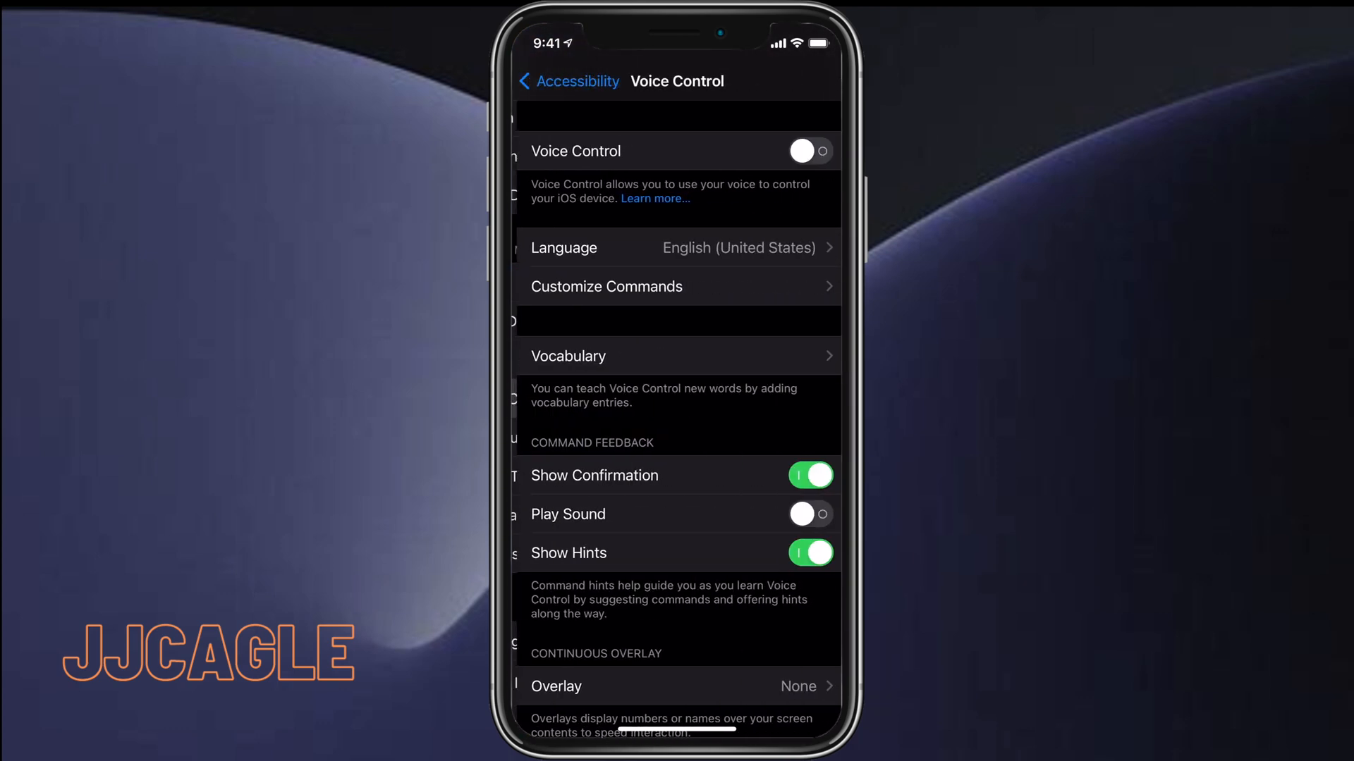
left_click(811, 151)
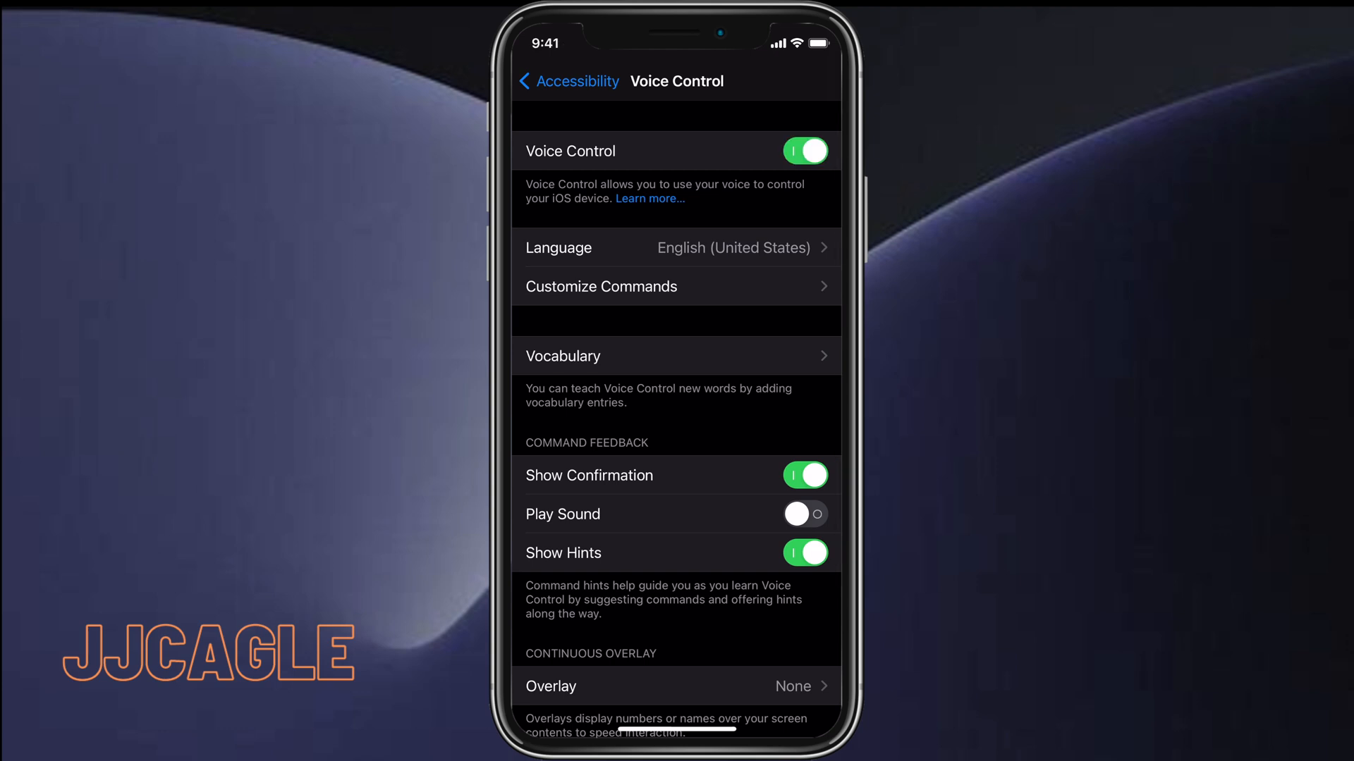